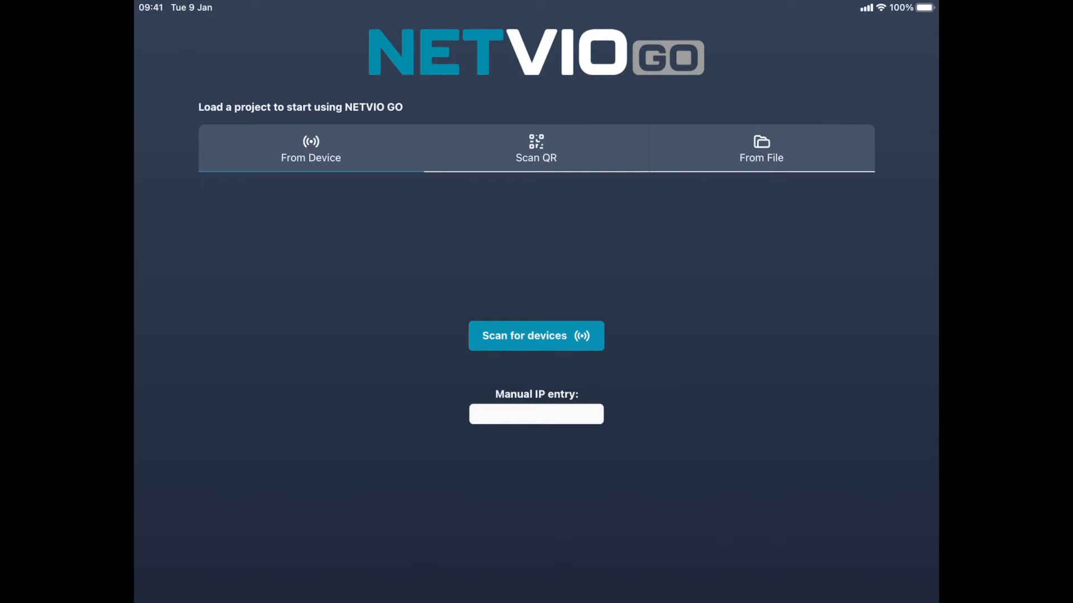
Scan the project QR code to load the Living Room, Master Bedroom, Kitchen and Snug rooms.
click(535, 335)
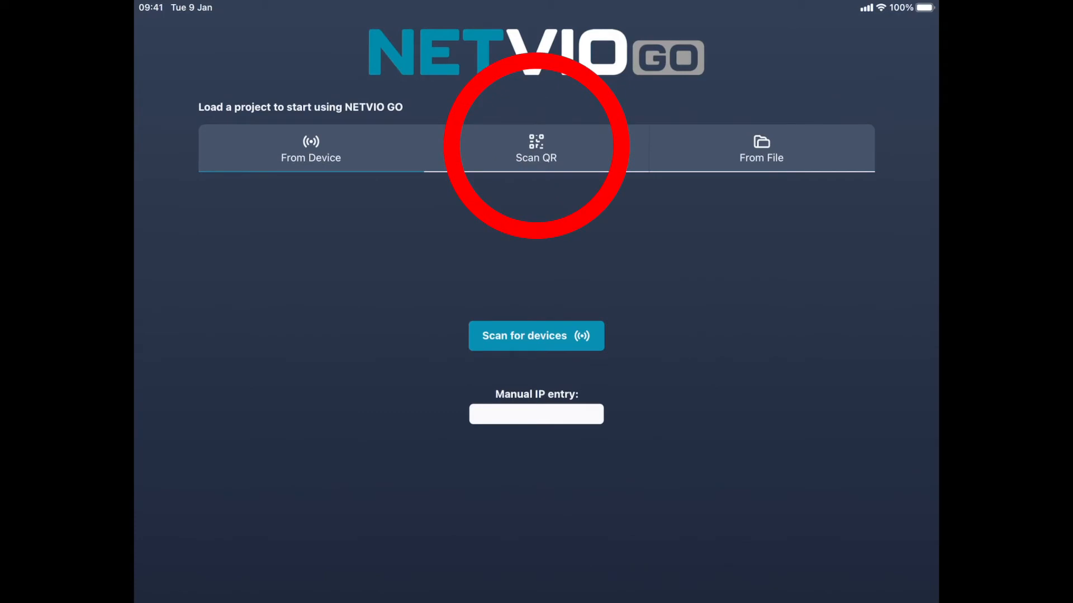
click(536, 149)
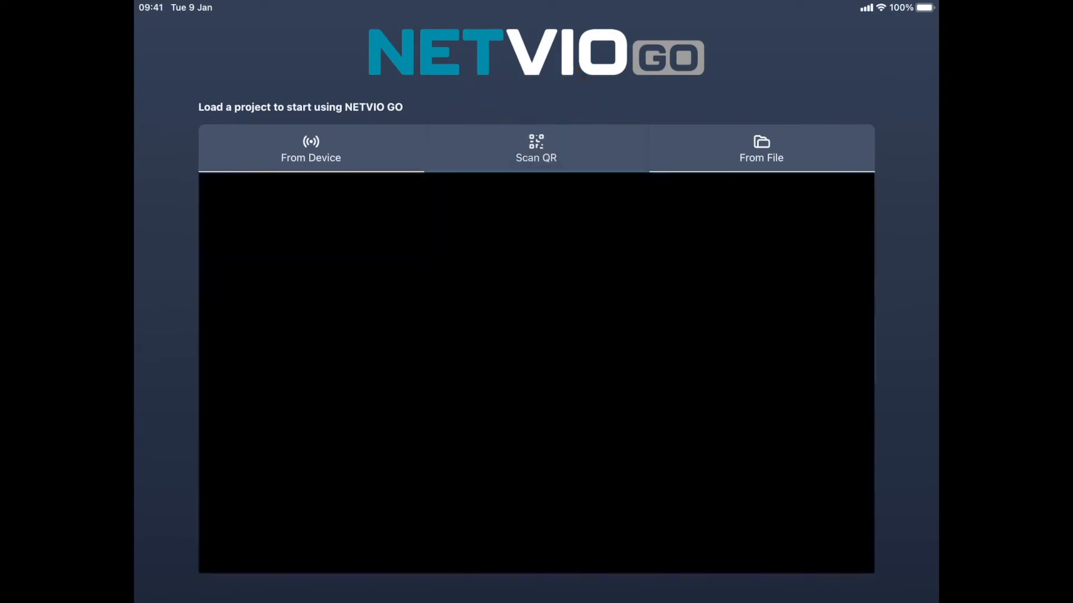
click(536, 149)
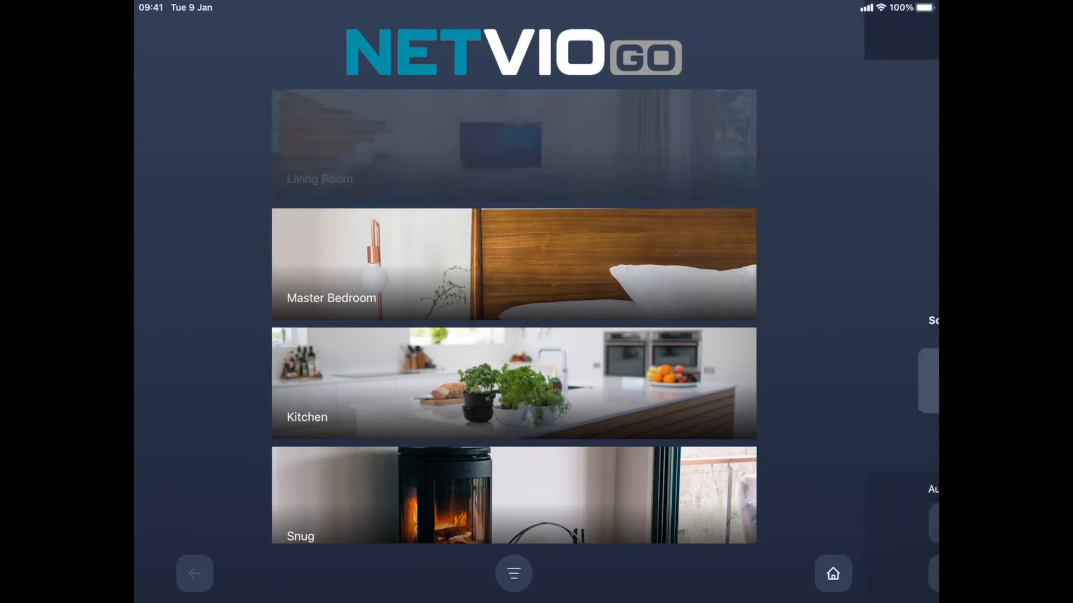
Open the Living Room and switch the Sony Bravia source from Sky+ to SkyQ.
click(513, 144)
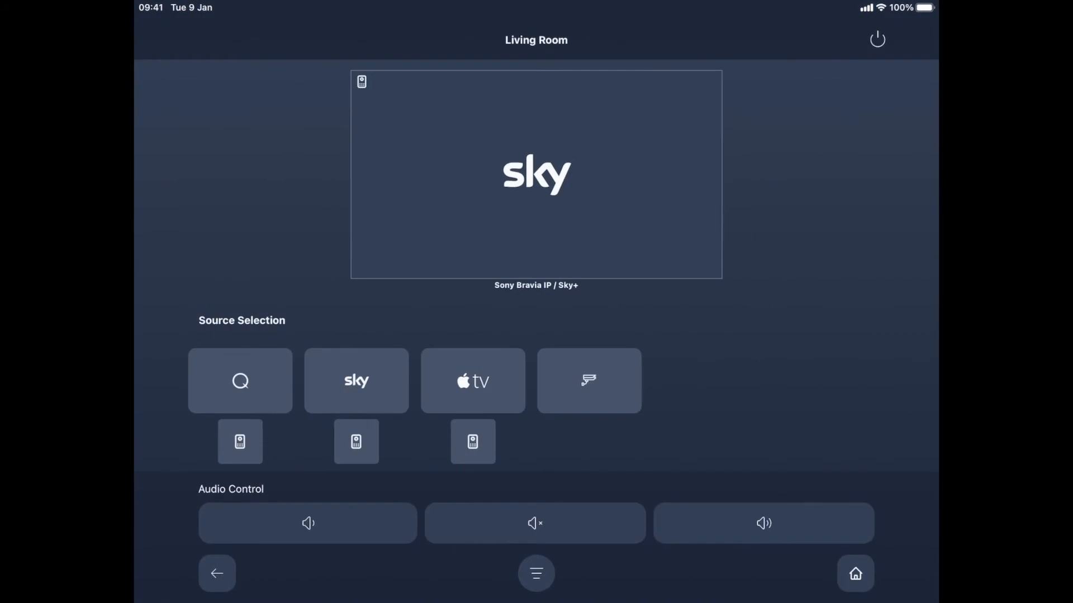
click(240, 381)
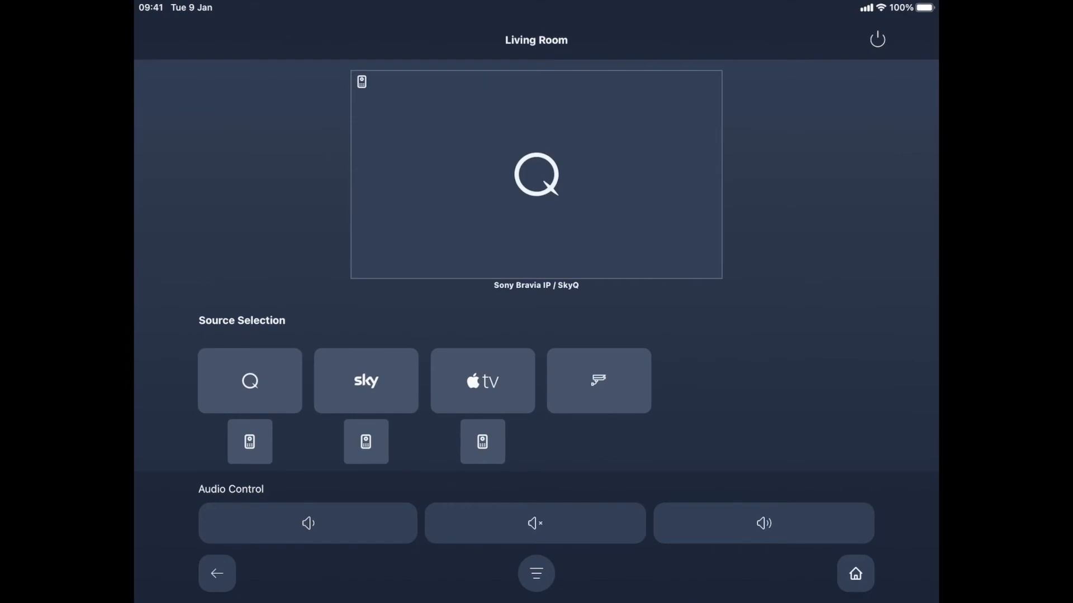
click(307, 523)
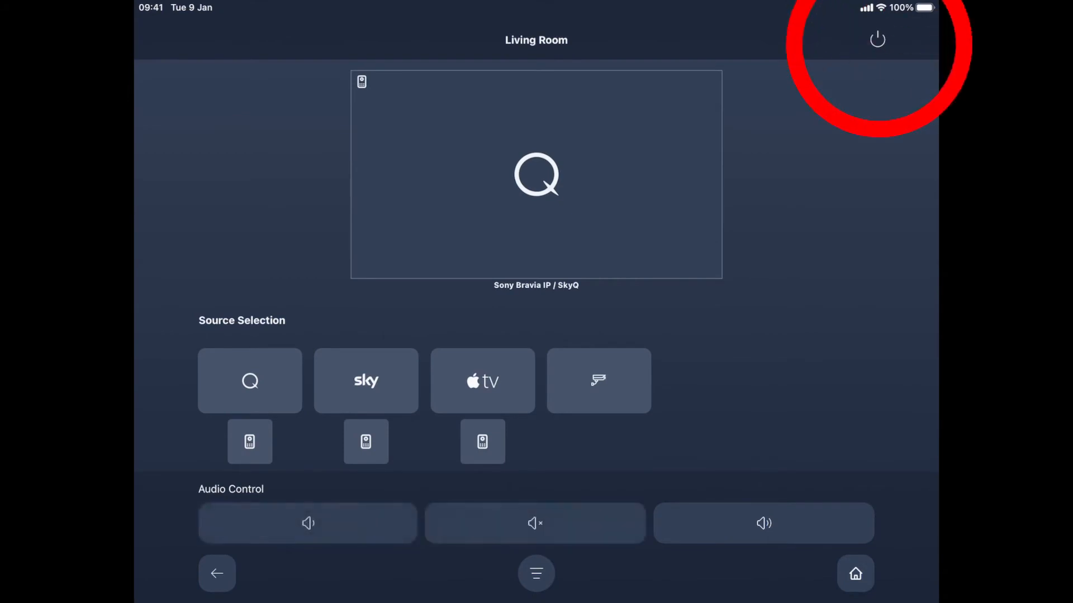
click(877, 39)
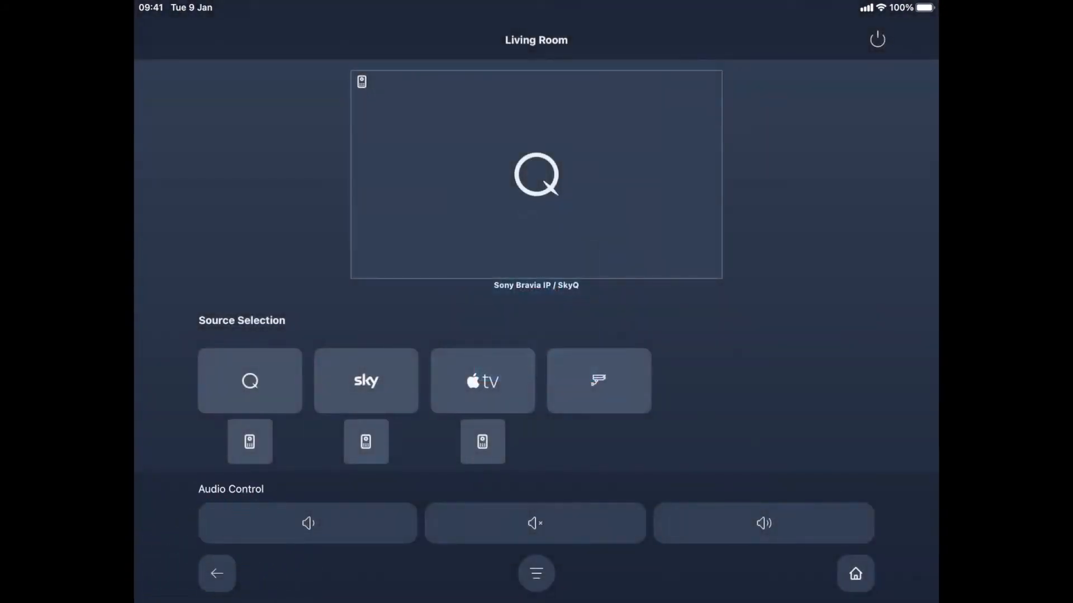
Browse the menu's Area Selection and Controls list (SkyQ, Sky+, AppleTV), then return home.
click(536, 573)
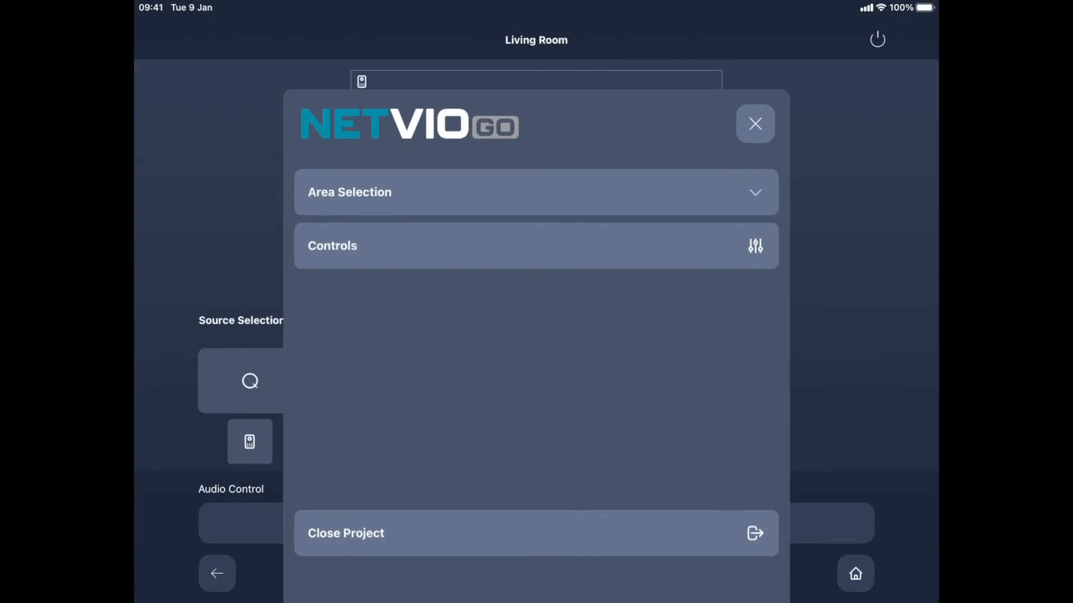
click(536, 192)
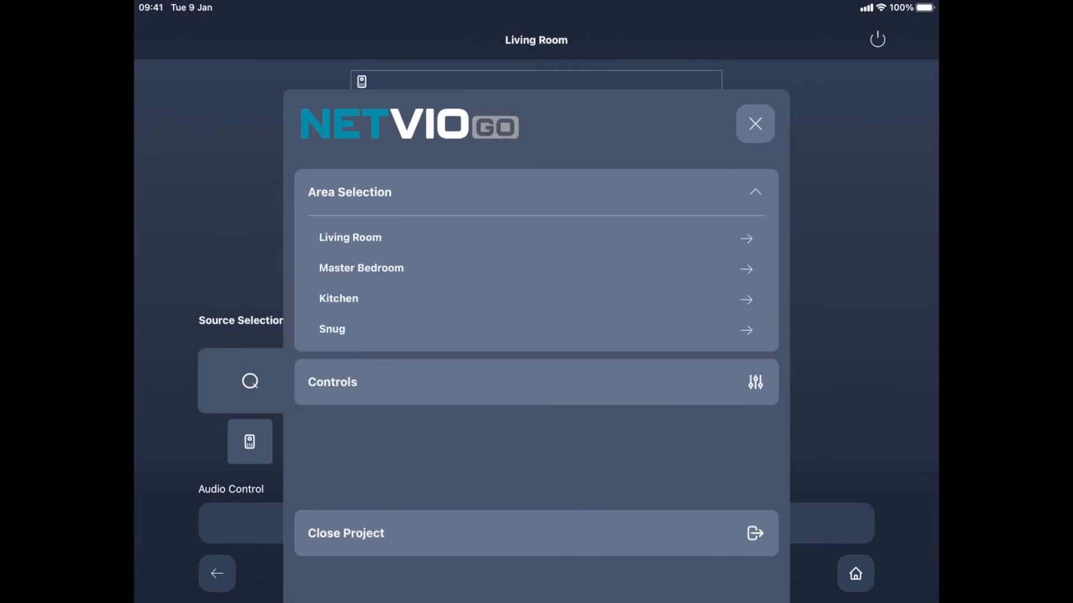
click(536, 381)
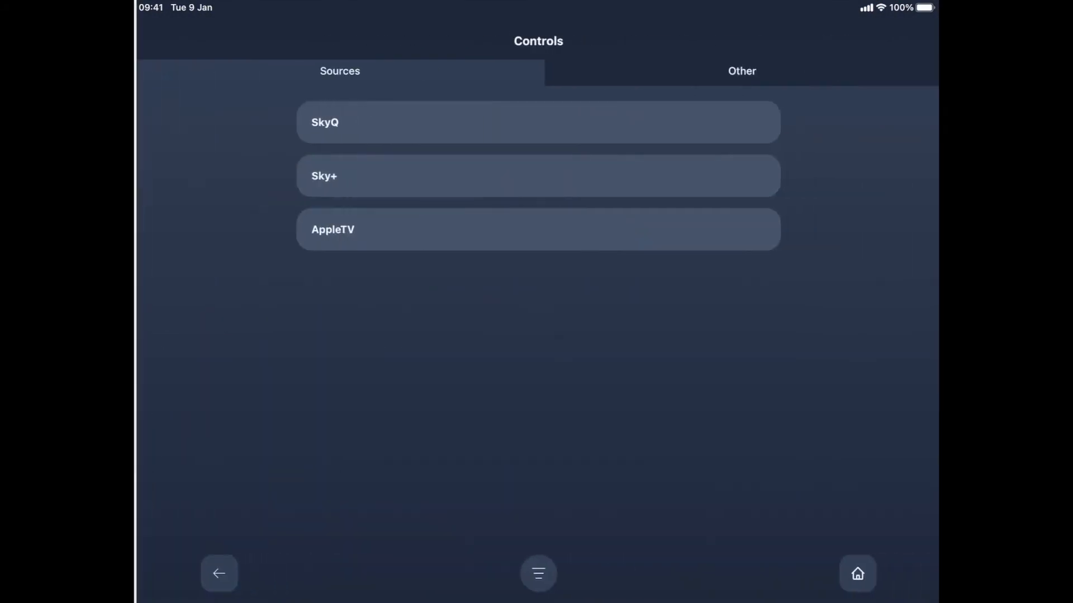
click(740, 71)
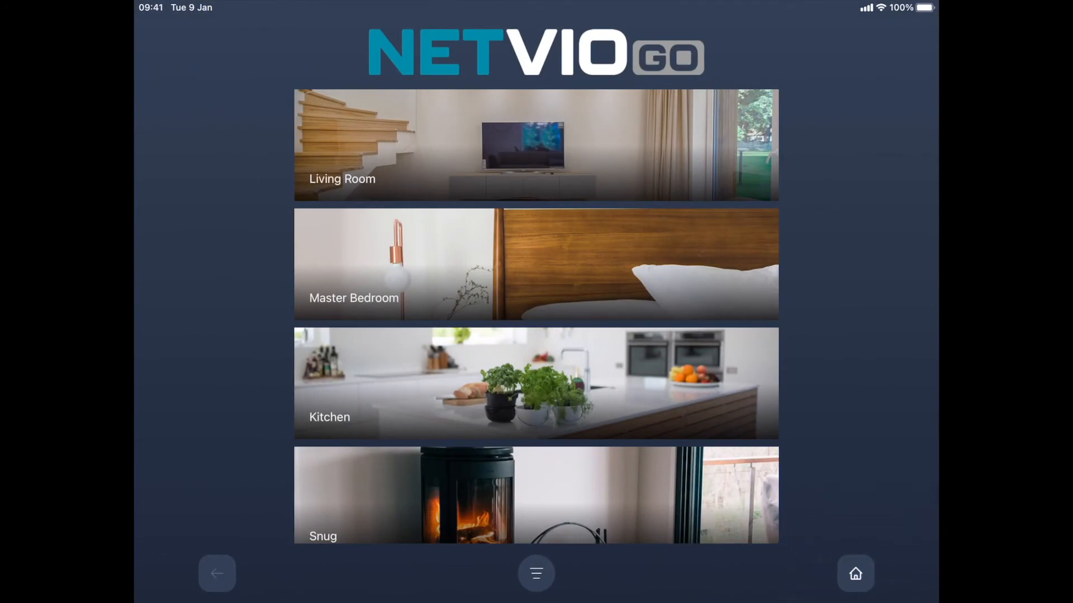
Reopen the Living Room page, with SkyQ still the Sony Bravia source.
click(536, 145)
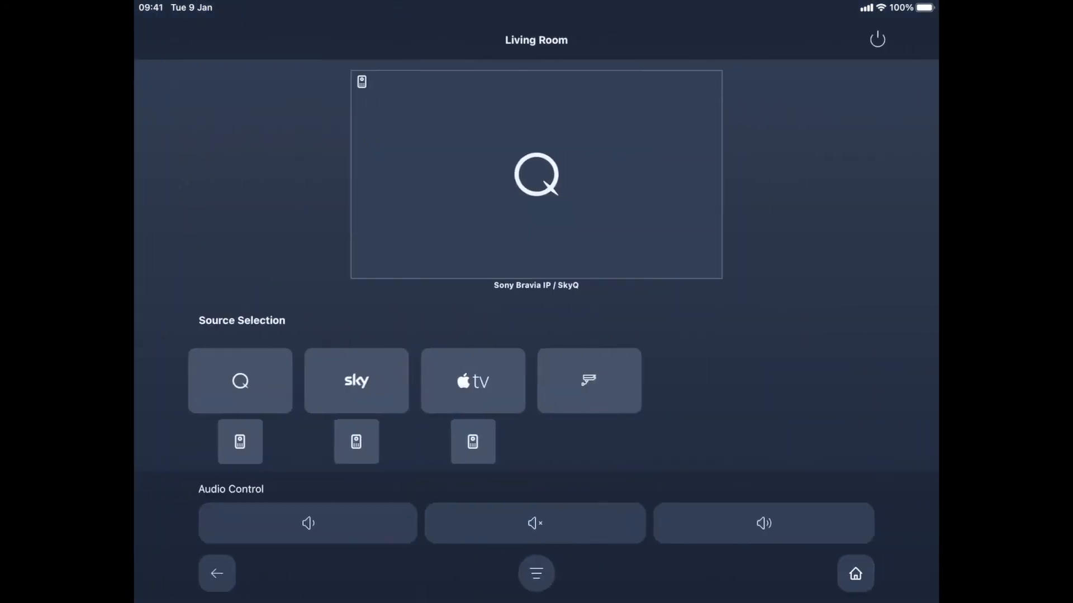
click(239, 441)
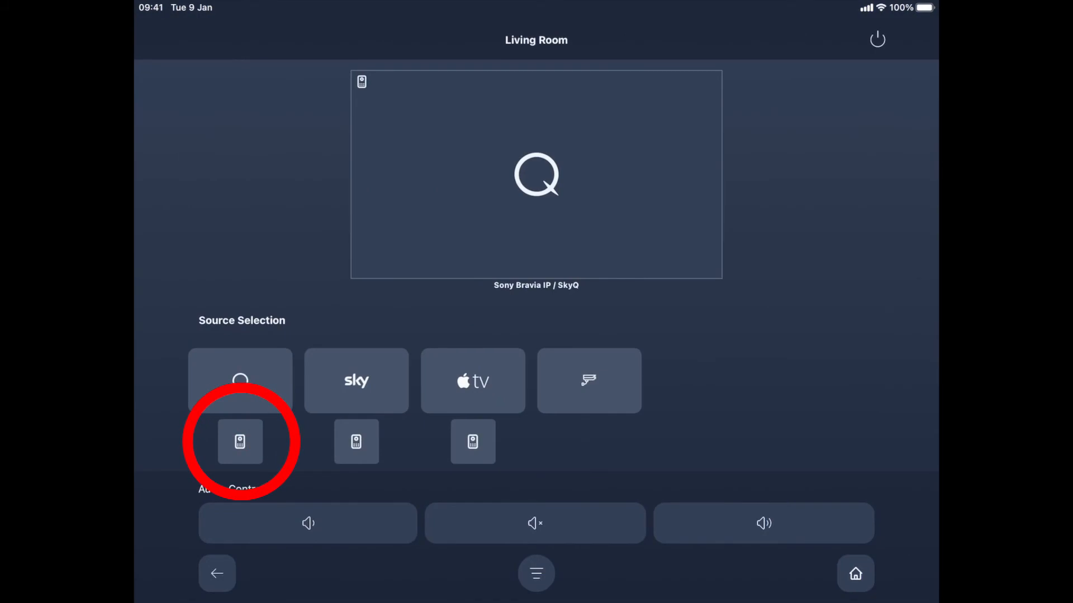
click(240, 441)
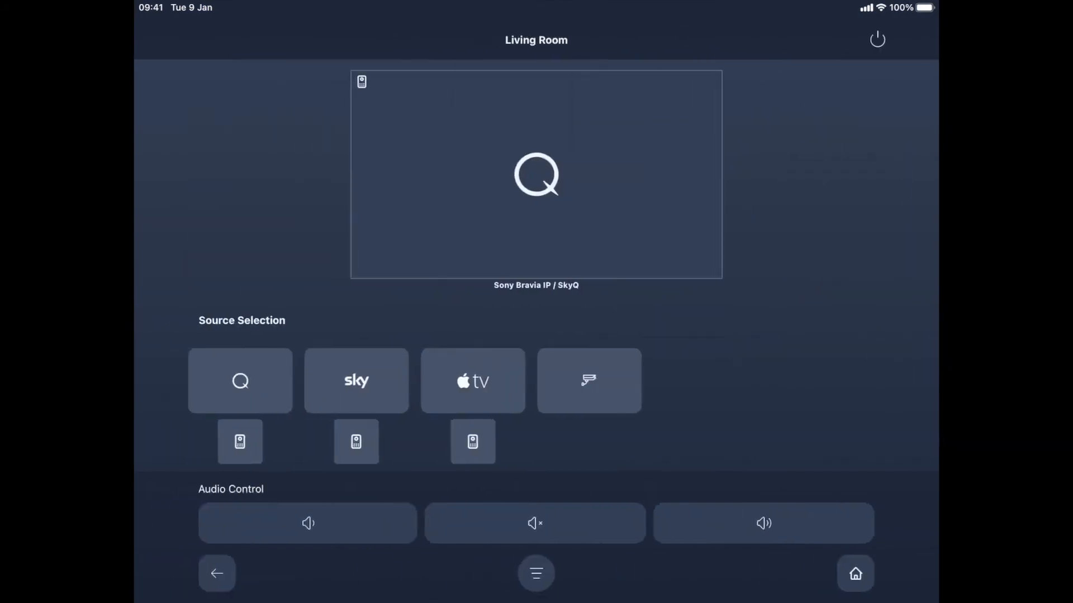
View and close the Sky+ remote keypad, then bring up the project menu.
click(356, 380)
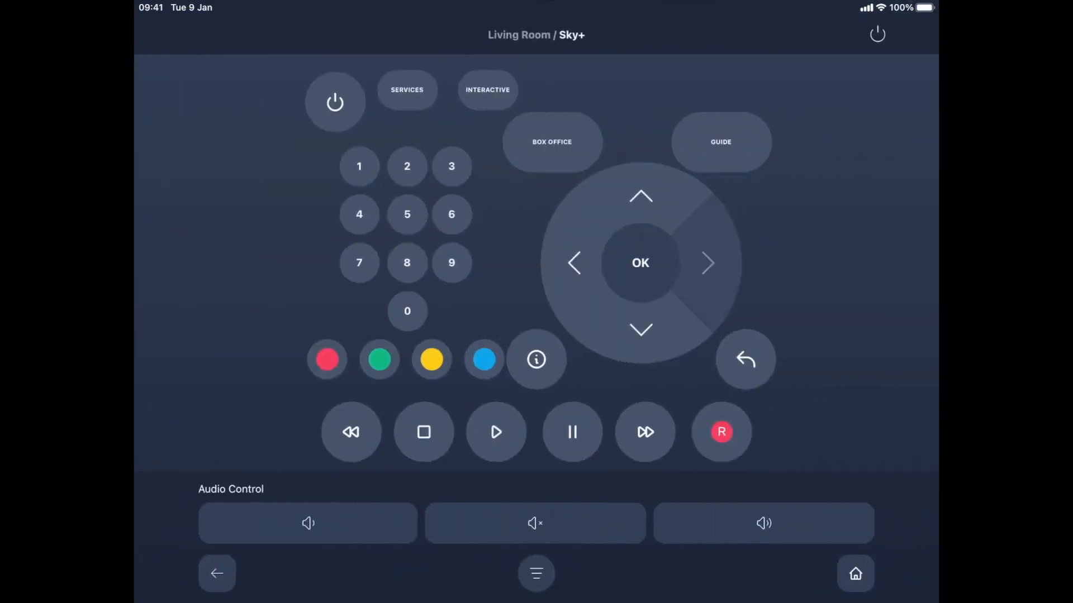
click(707, 263)
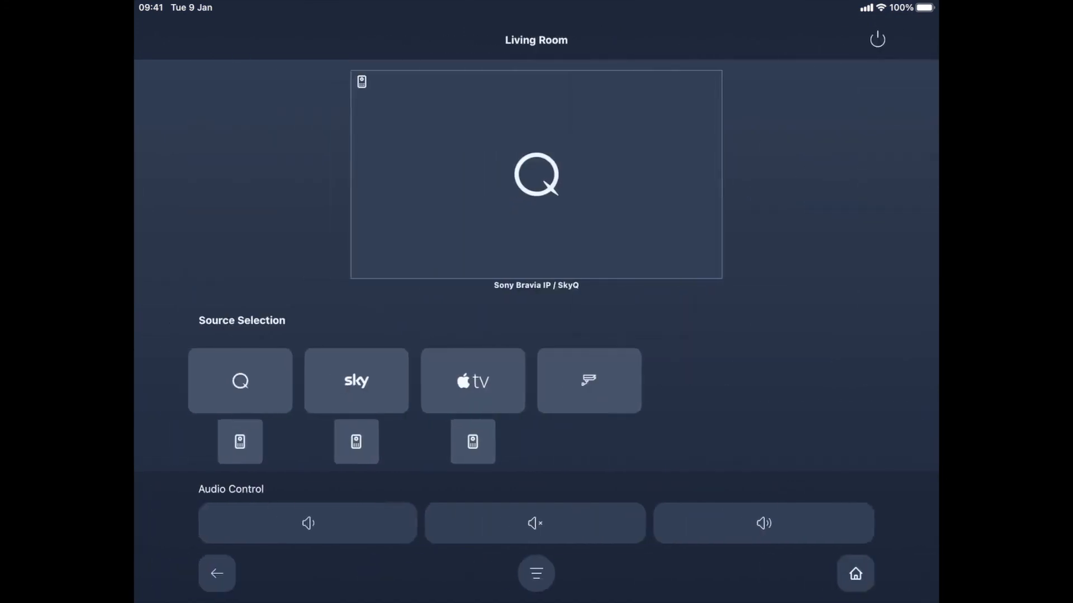
click(535, 573)
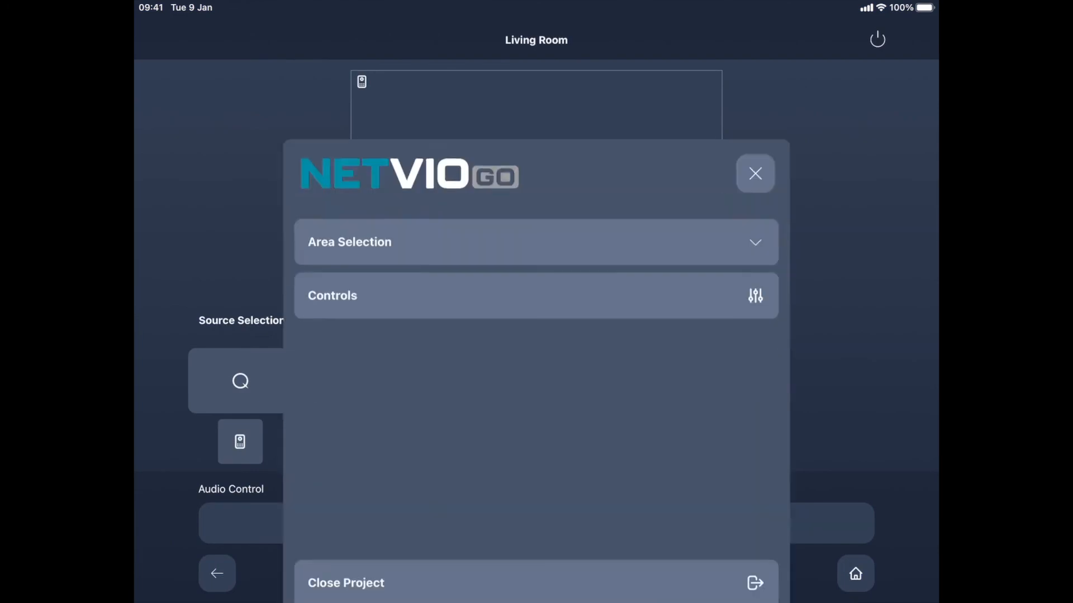